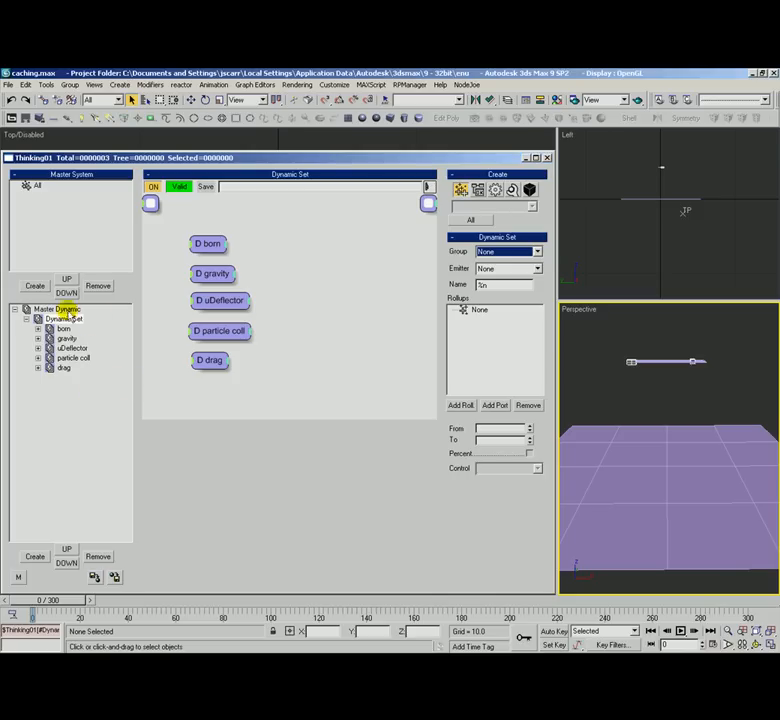
Select the Dynamic Set entry to display the born rule's MatterWaves and Std Shape nodes
left_click(57, 309)
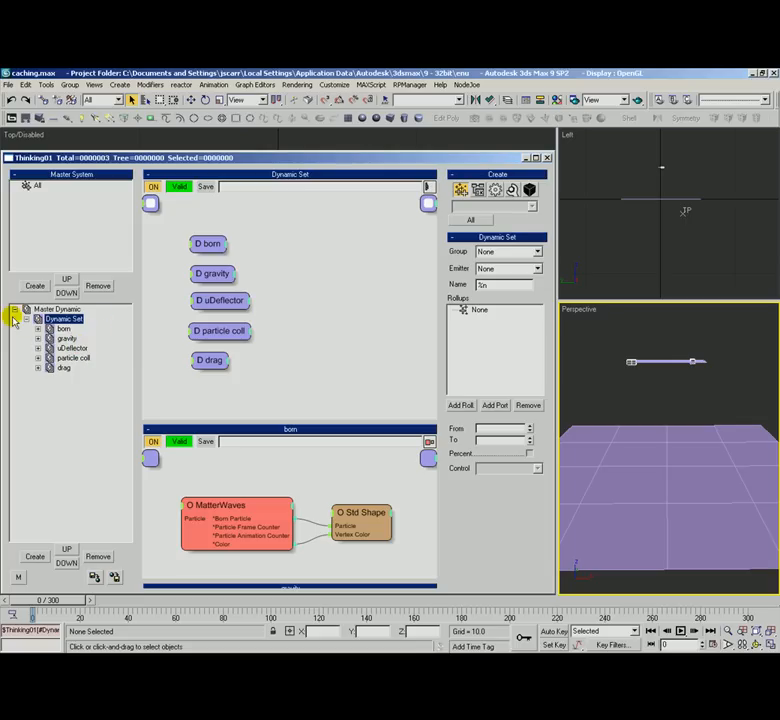
Scrub to frame 43, inspect the MatterWaves emitter parameters, then open Master Dynamic settings
left_click(58, 309)
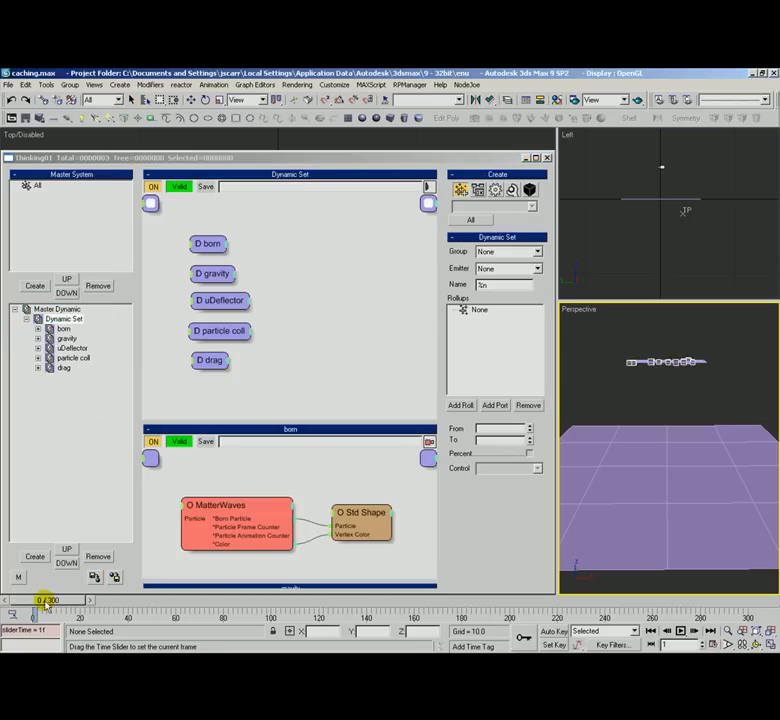
left_click_drag(45, 614, 148, 600)
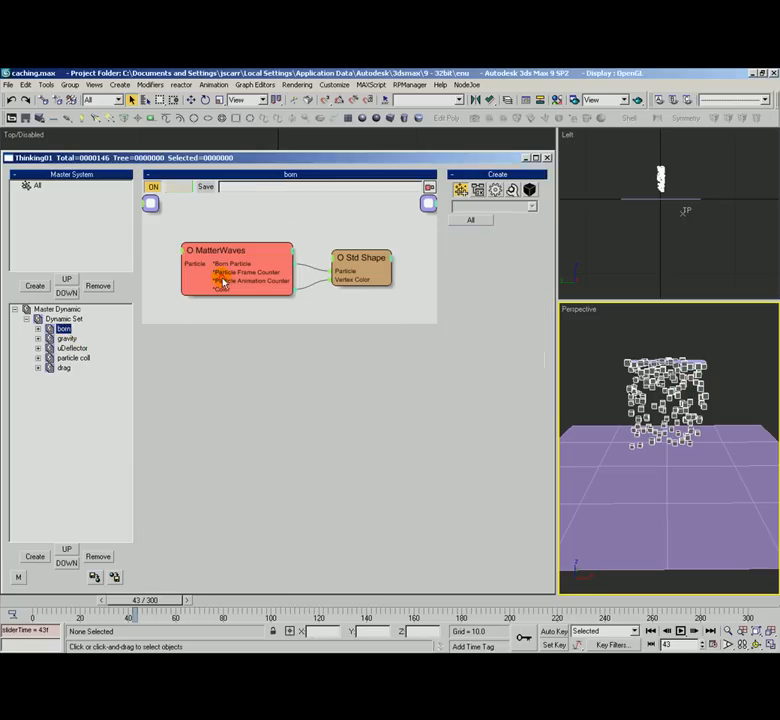
left_click(237, 278)
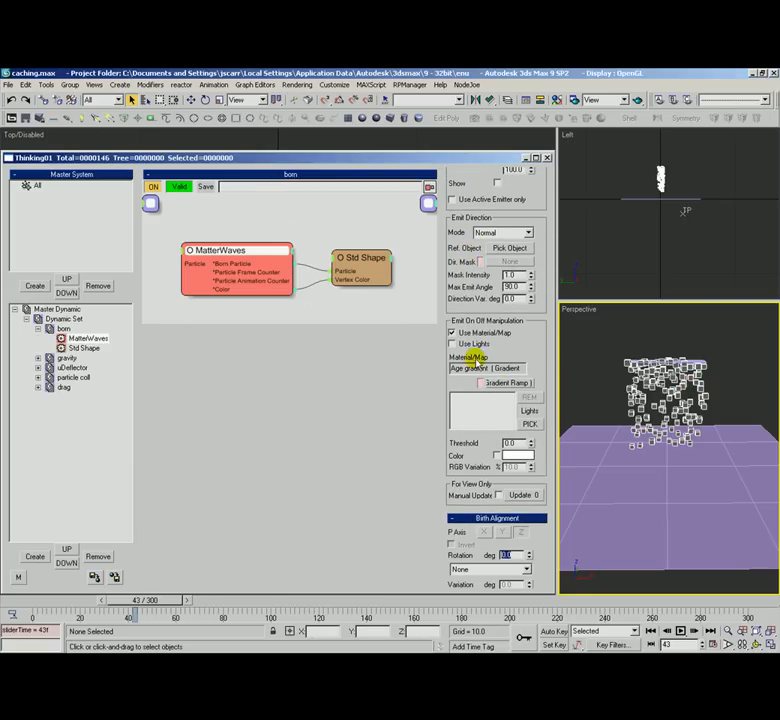
scroll("down", 3)
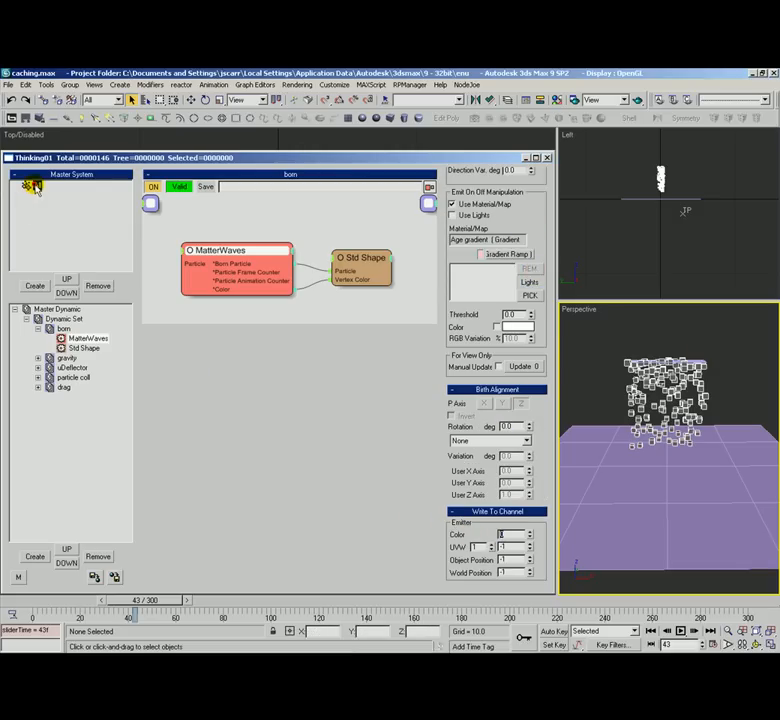
left_click(58, 309)
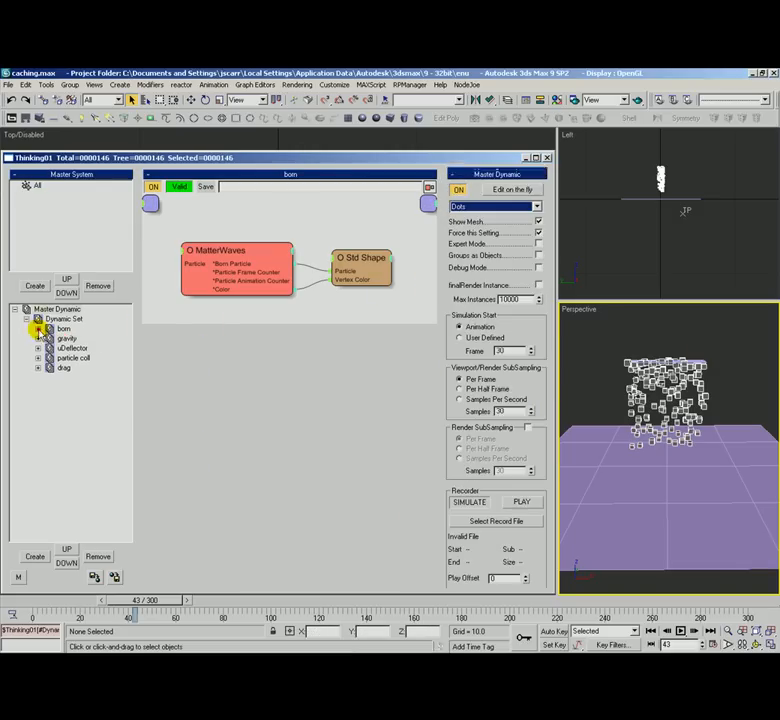
Inspect the gravity rule's Force strength settings and the uDeflector rule's node graph
left_click(66, 338)
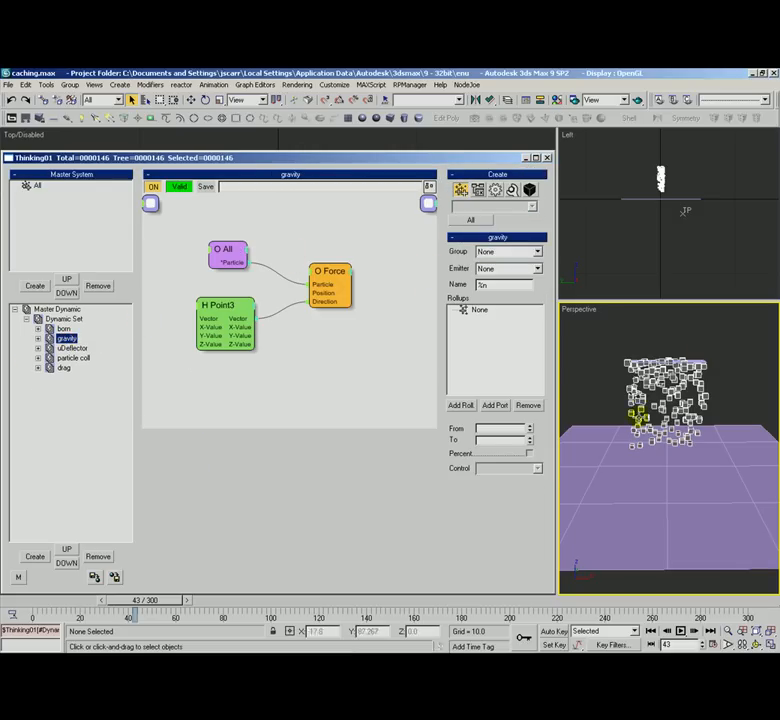
left_click(330, 271)
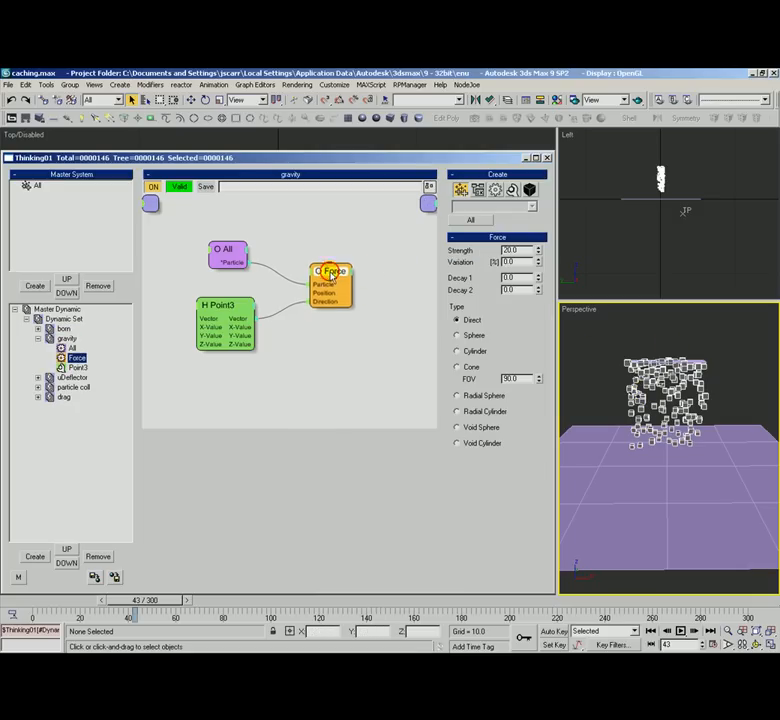
left_click(71, 348)
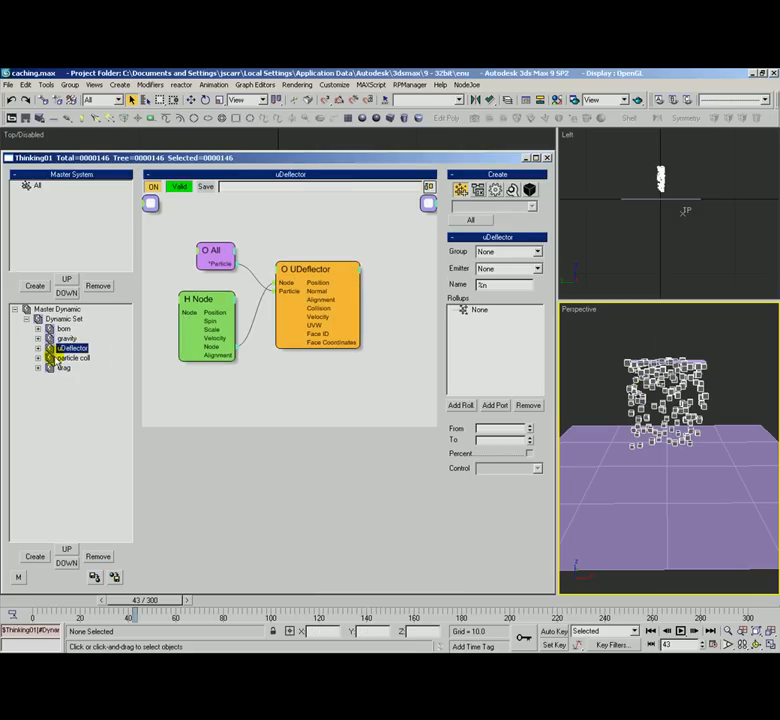
Advance the simulation from frame 111 through about 278 until particles heap on the floor
left_click_drag(140, 612, 210, 612)
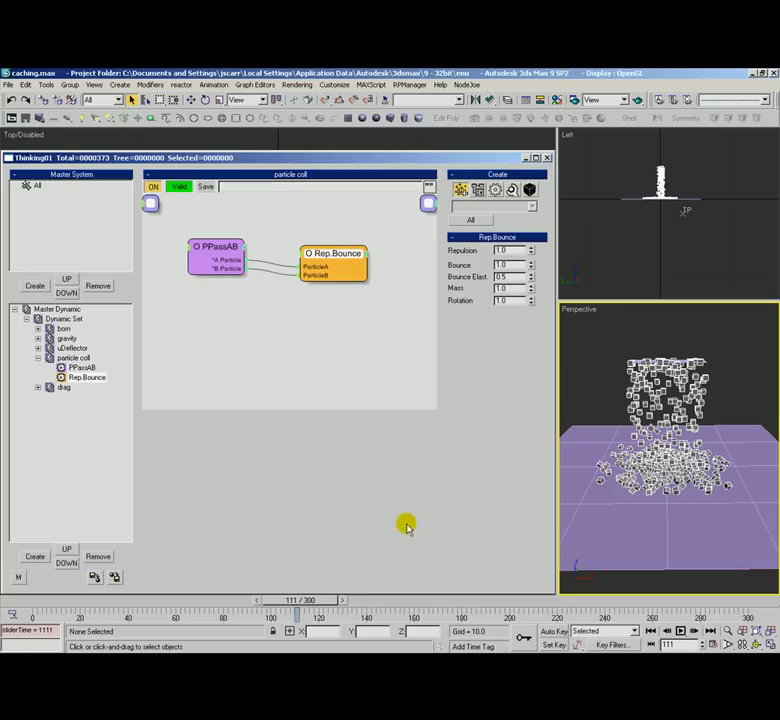
mouse_move(379, 296)
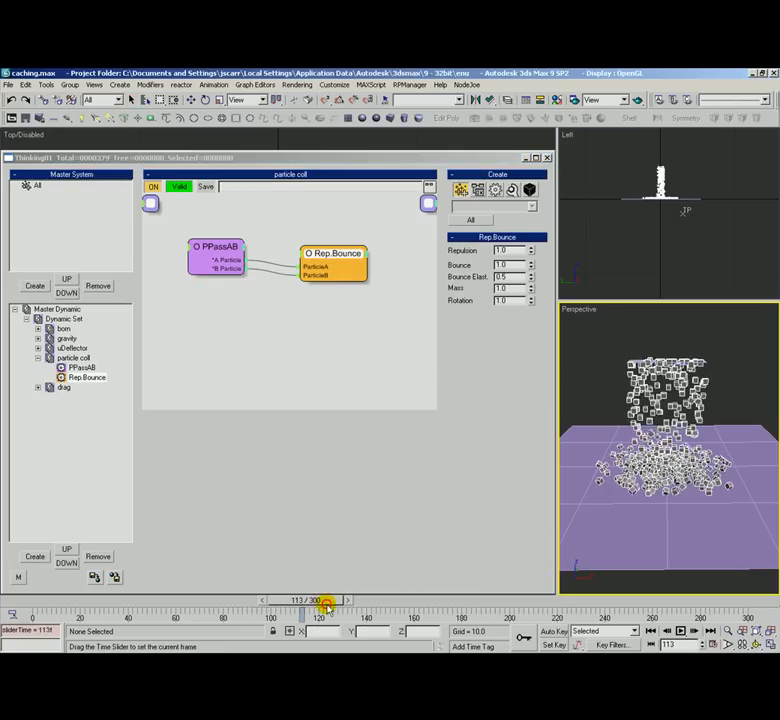
left_click_drag(325, 617, 443, 617)
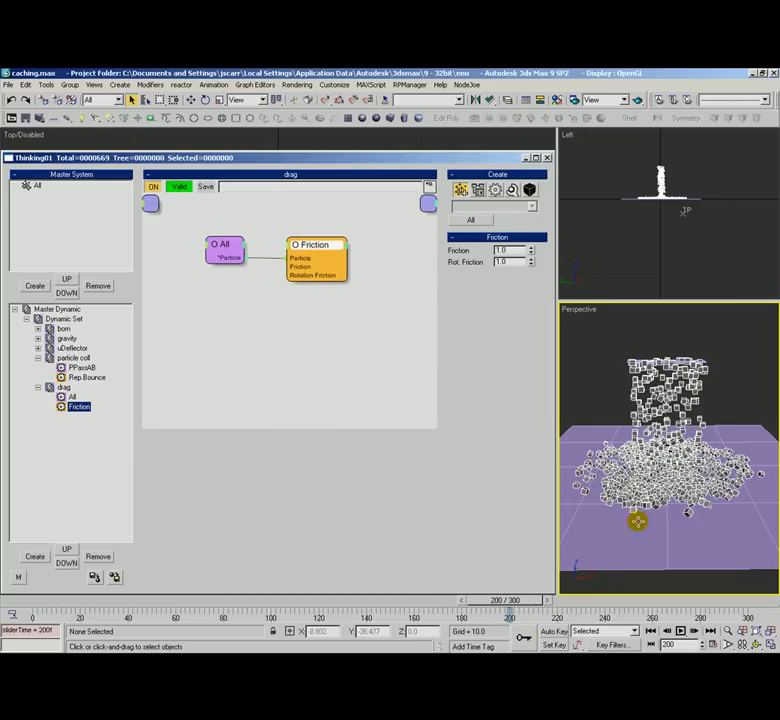
left_click_drag(508, 615, 553, 615)
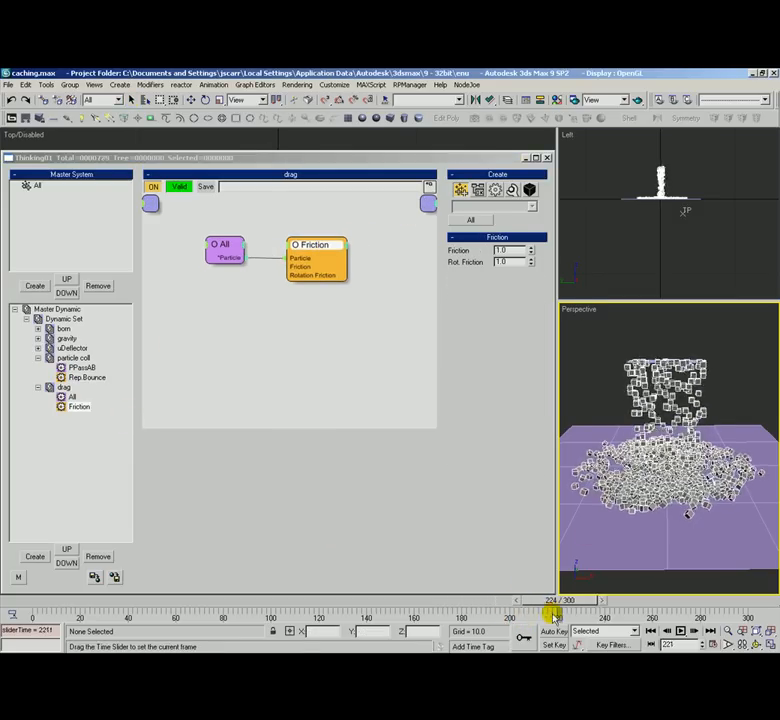
left_click_drag(553, 615, 680, 615)
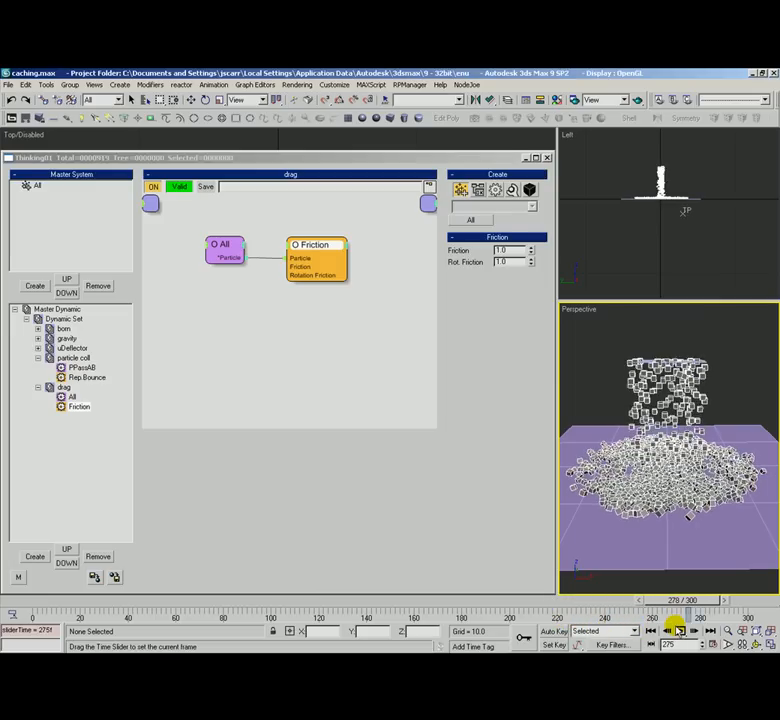
left_click_drag(680, 630, 700, 630)
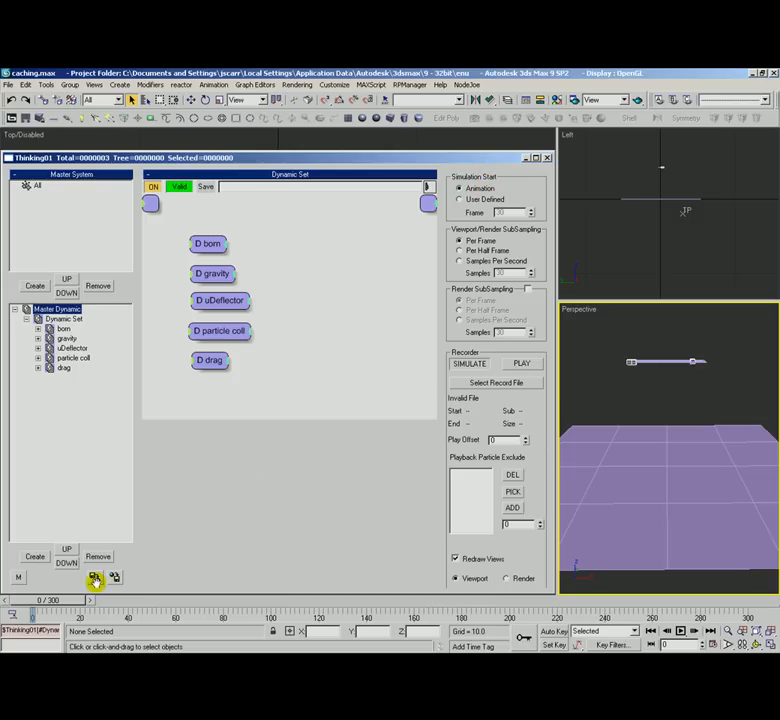
Set the Master Dynamic Simulation Start to User Defined at frame 30
left_click(460, 189)
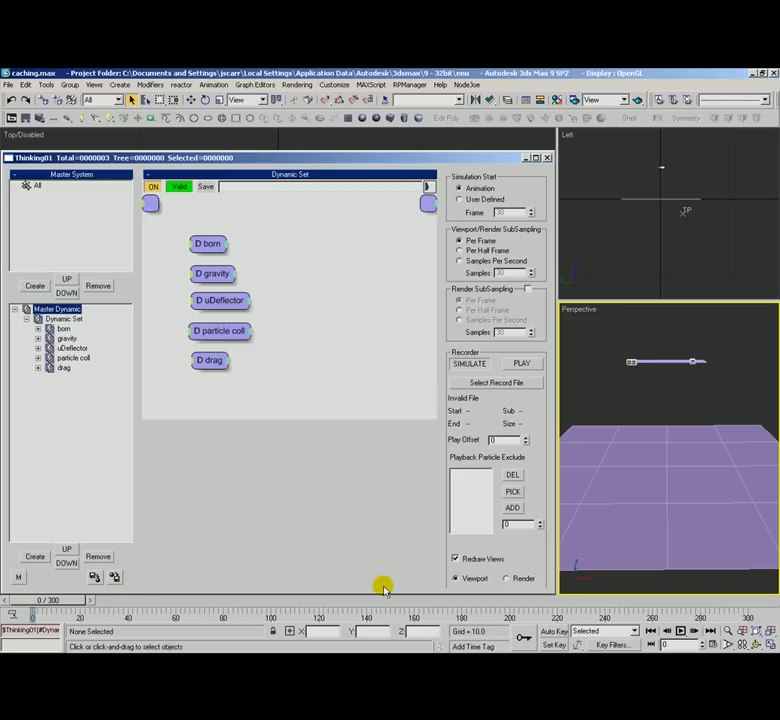
left_click(460, 200)
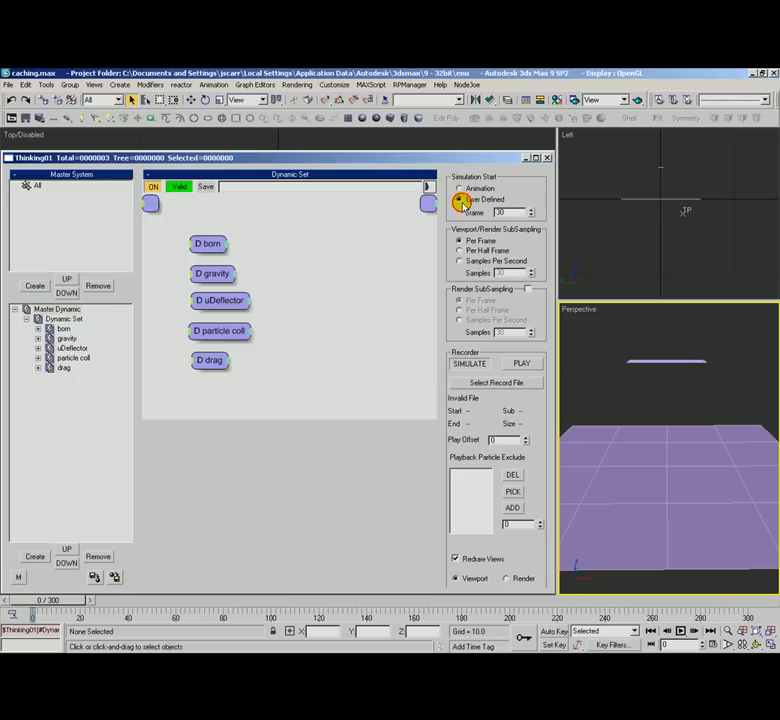
left_click(460, 200)
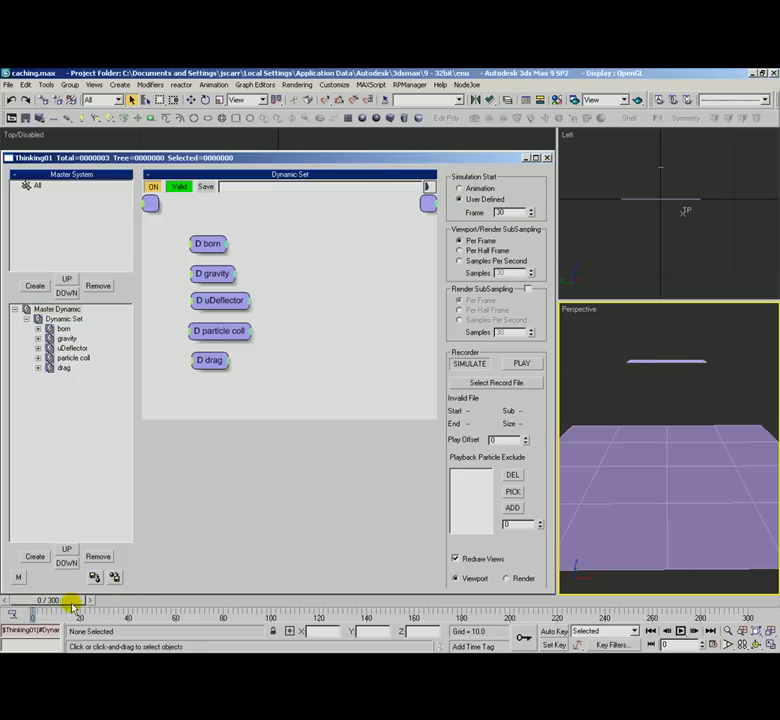
Scrub between frames 22 and 30 to confirm no particles appear before frame 30
left_click_drag(73, 615, 140, 615)
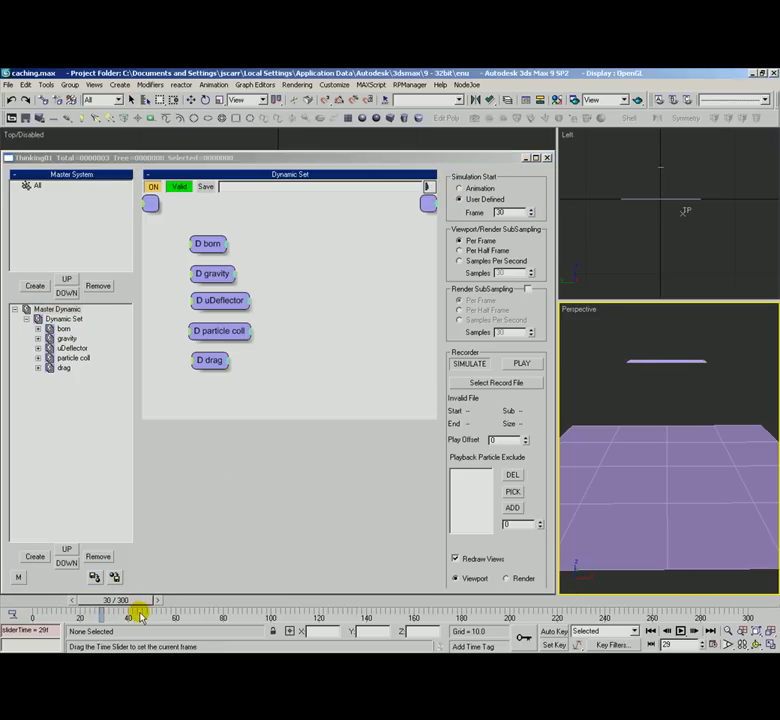
left_click_drag(140, 615, 137, 615)
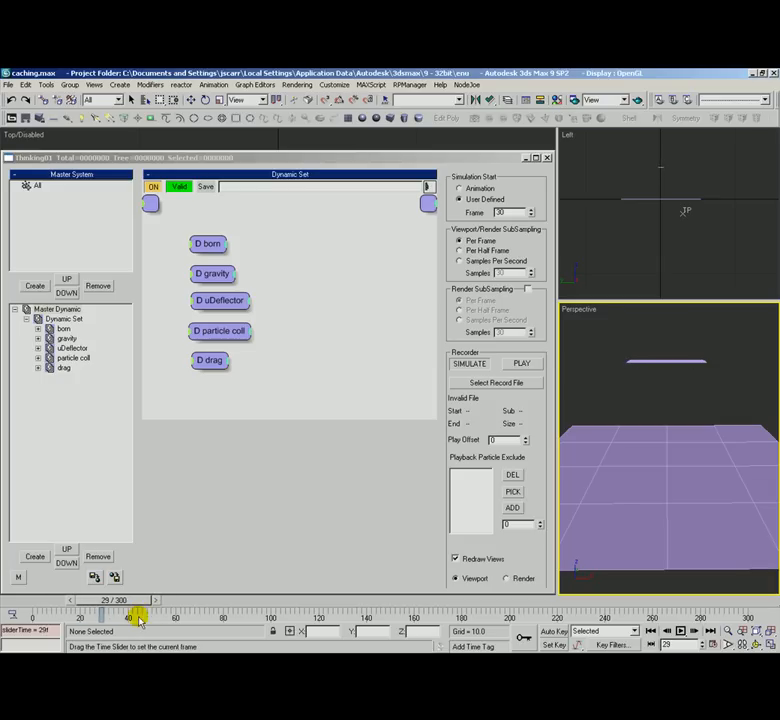
left_click_drag(140, 617, 118, 609)
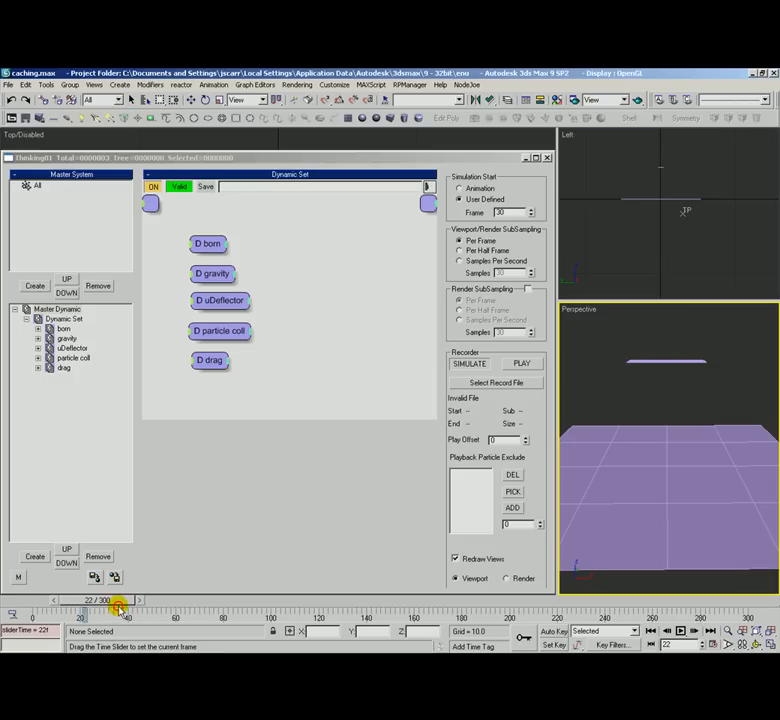
left_click_drag(115, 600, 128, 600)
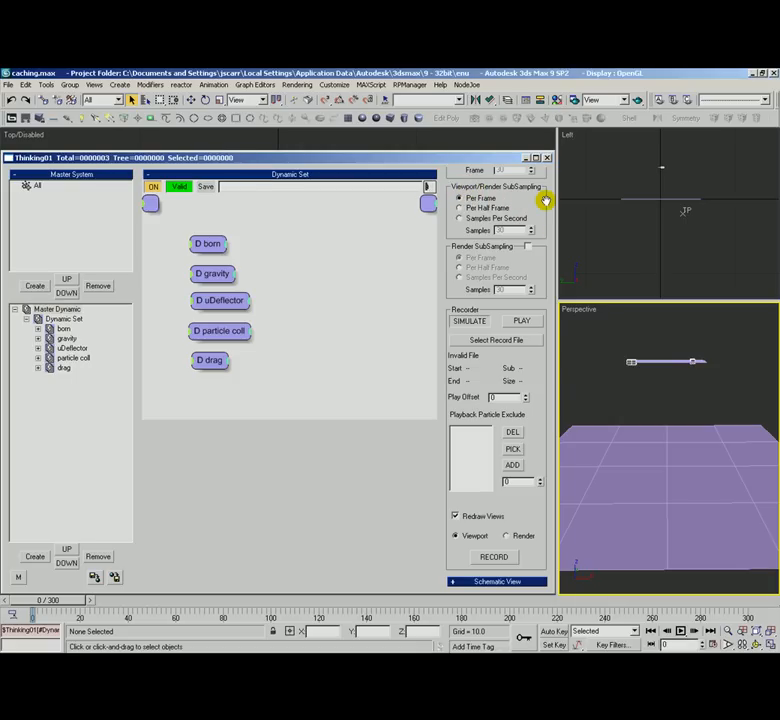
mouse_move(547, 400)
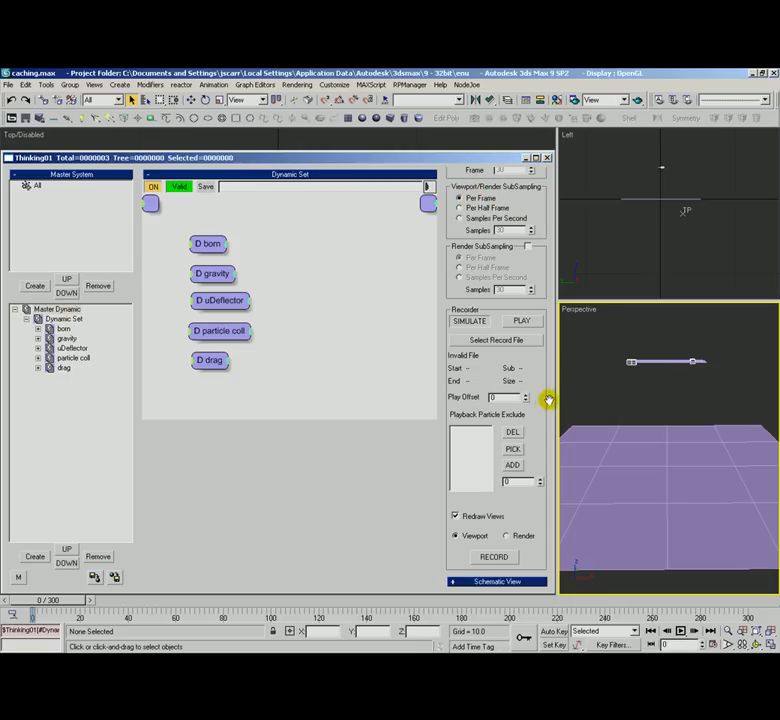
mouse_move(533, 401)
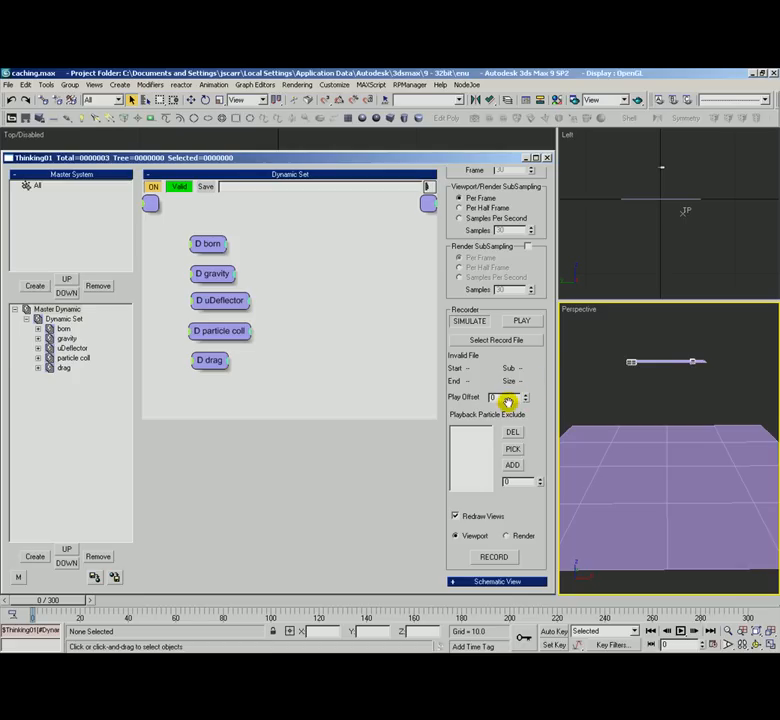
left_click(460, 202)
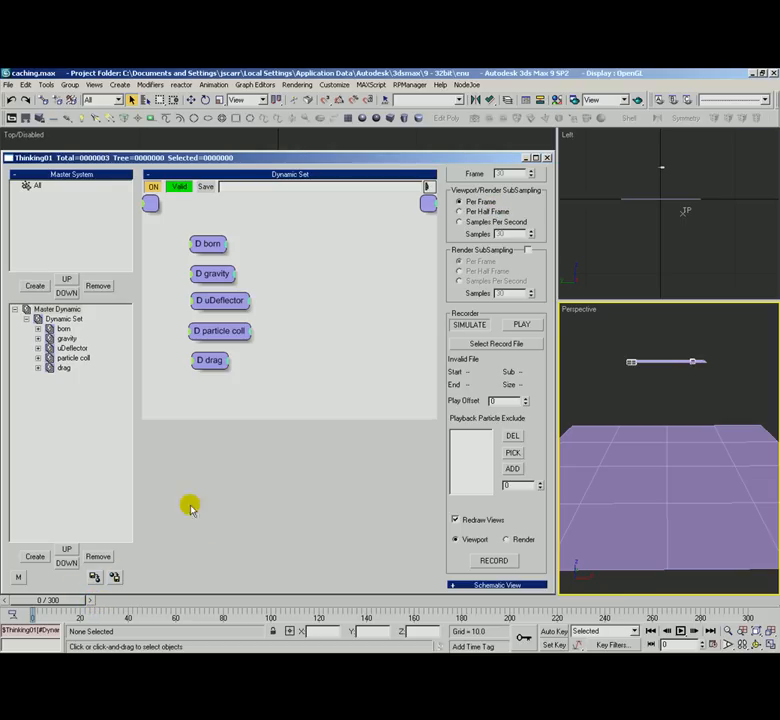
mouse_move(213, 335)
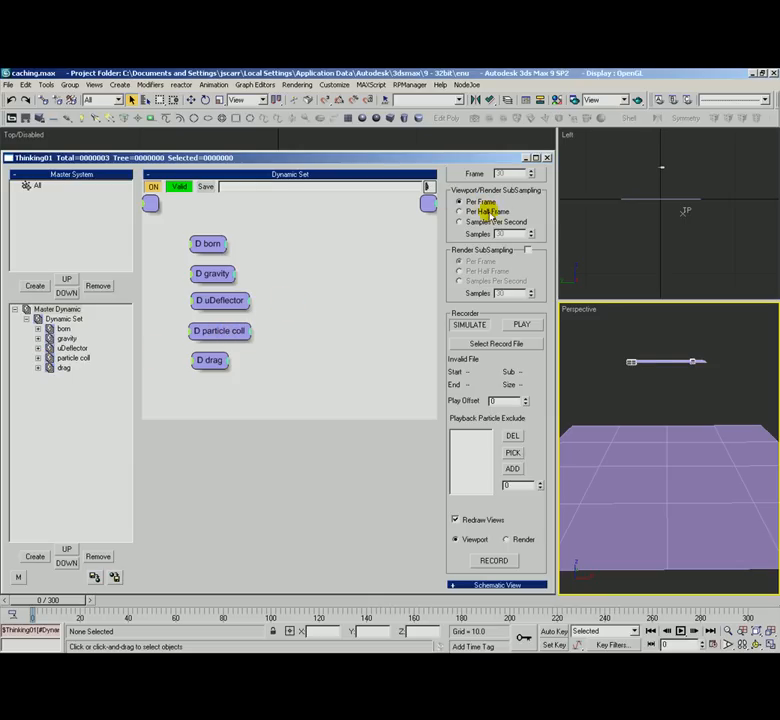
Try the viewport sub-sampling modes, ending on Samples Per Second
left_click(461, 212)
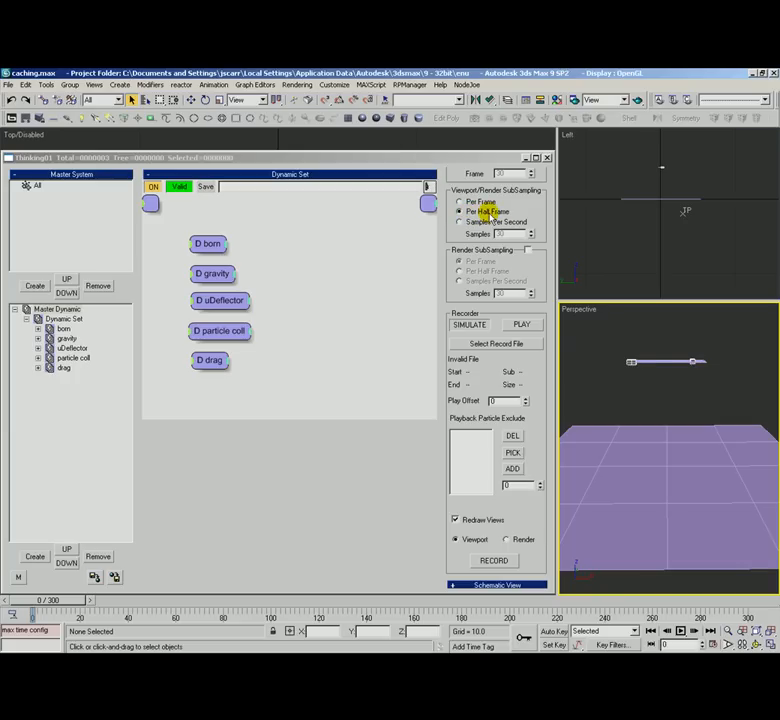
left_click(461, 202)
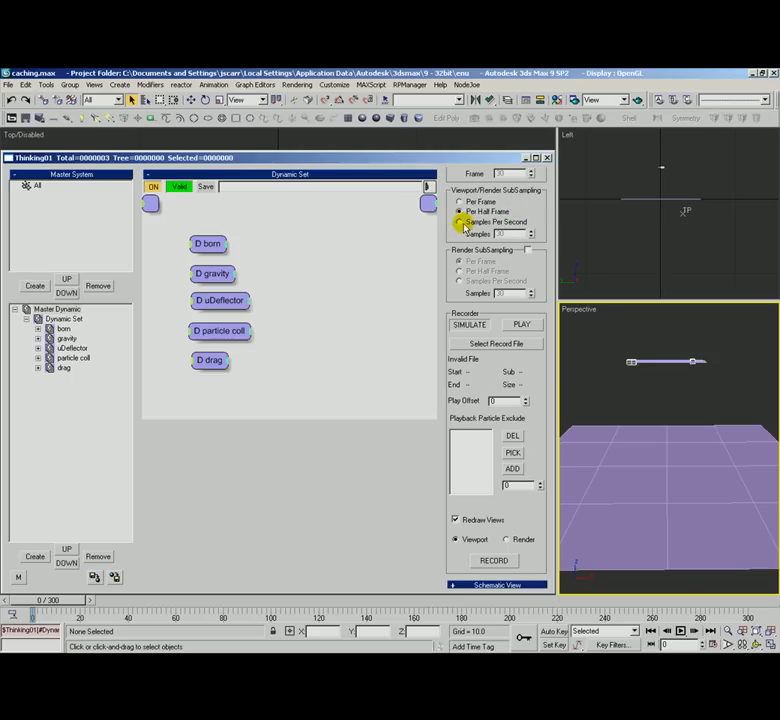
left_click(460, 221)
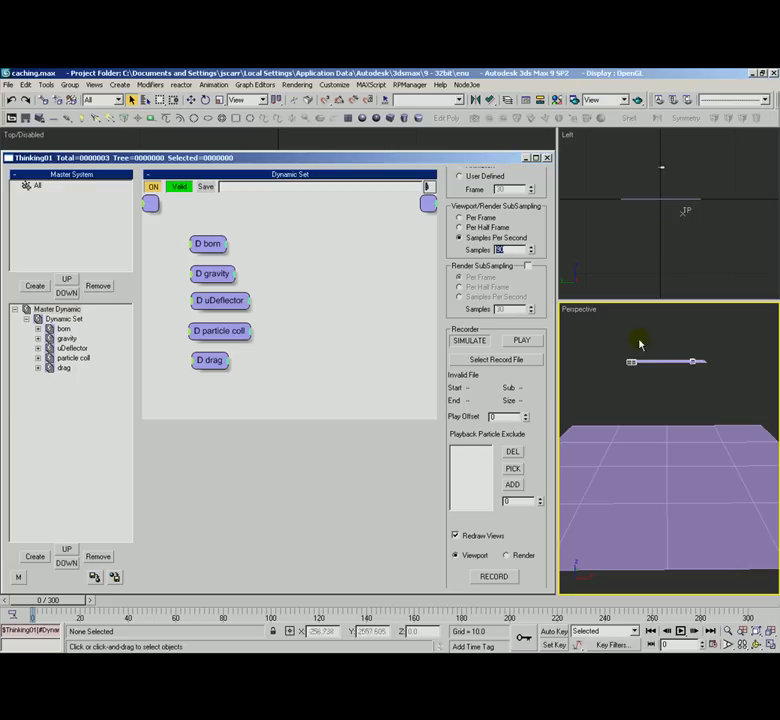
mouse_move(657, 397)
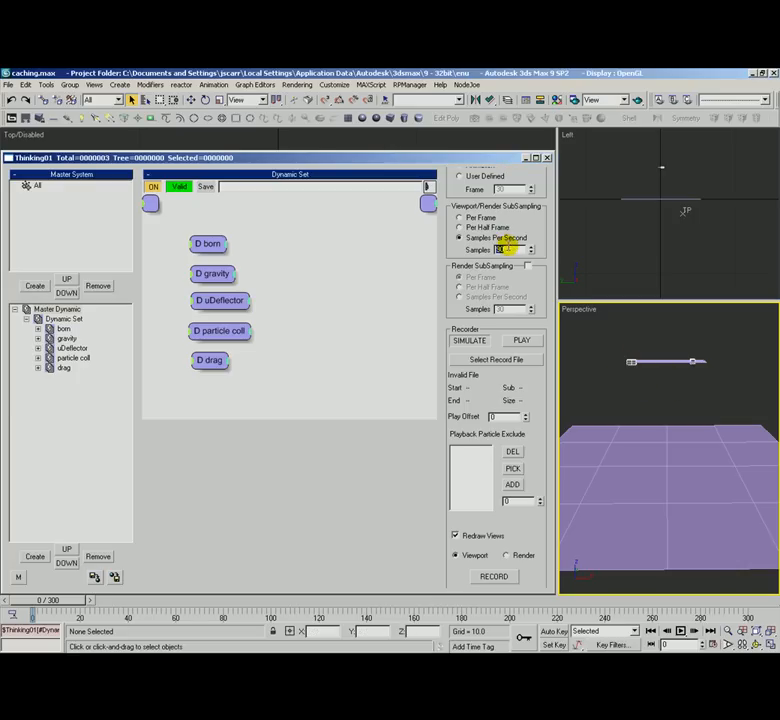
left_click(459, 237)
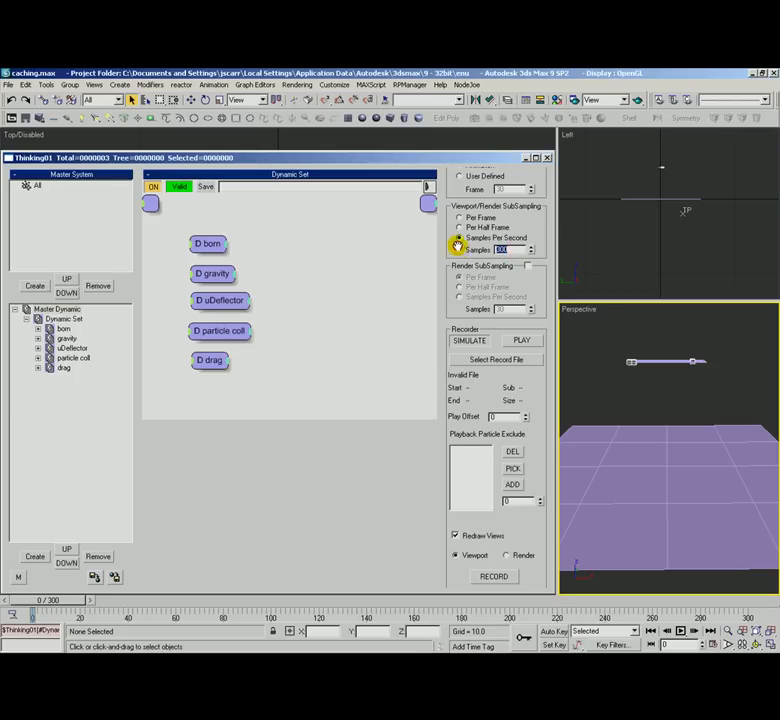
mouse_move(533, 405)
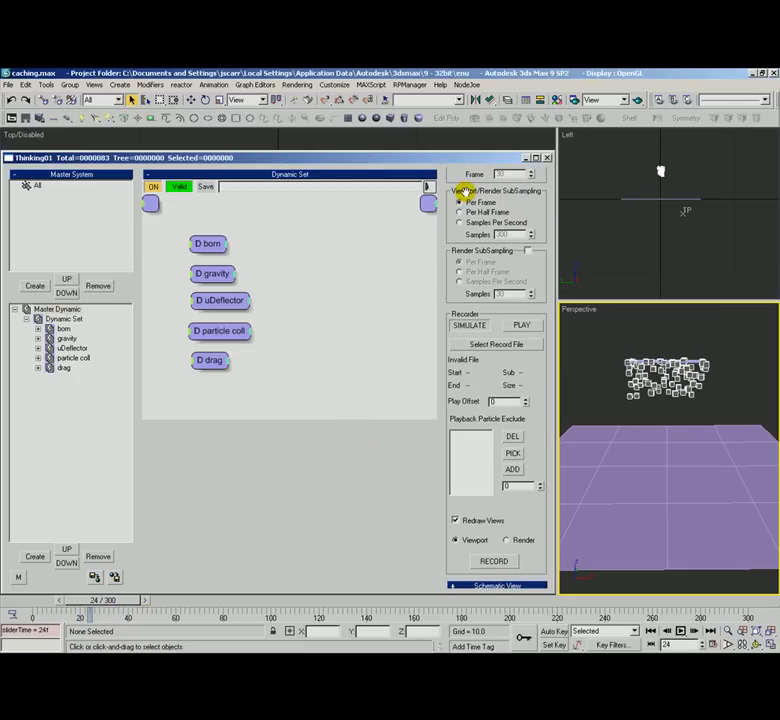
Enable render sub-sampling at Samples Per Second and return viewport sampling to Per Frame
left_click(460, 284)
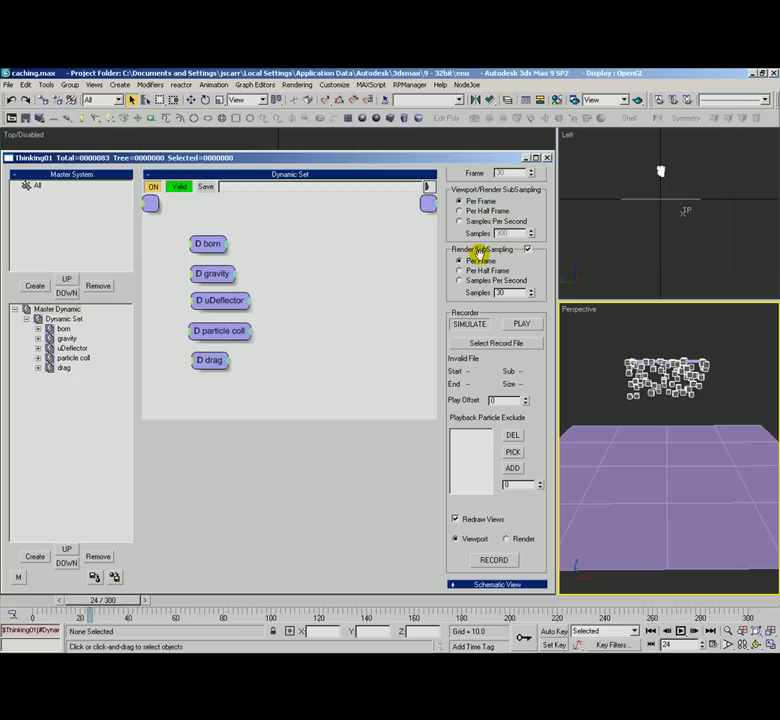
left_click(460, 271)
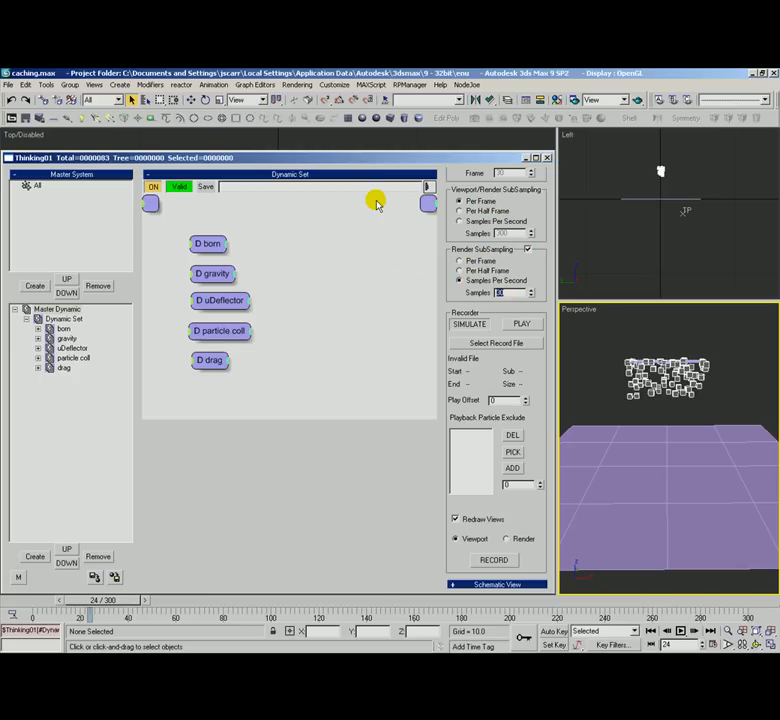
left_click(461, 201)
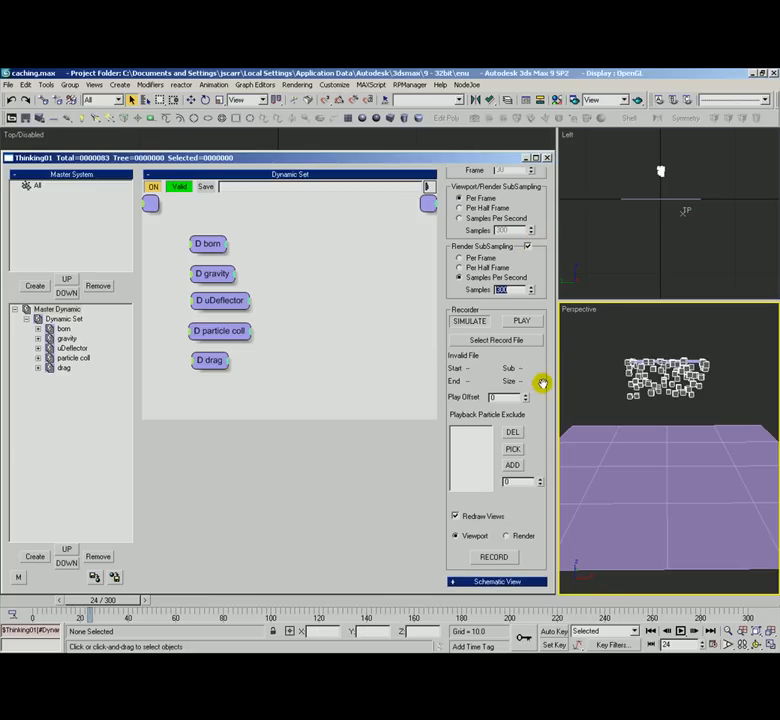
Untick render sub-sampling so recording uses the viewport sampling settings
left_click(457, 536)
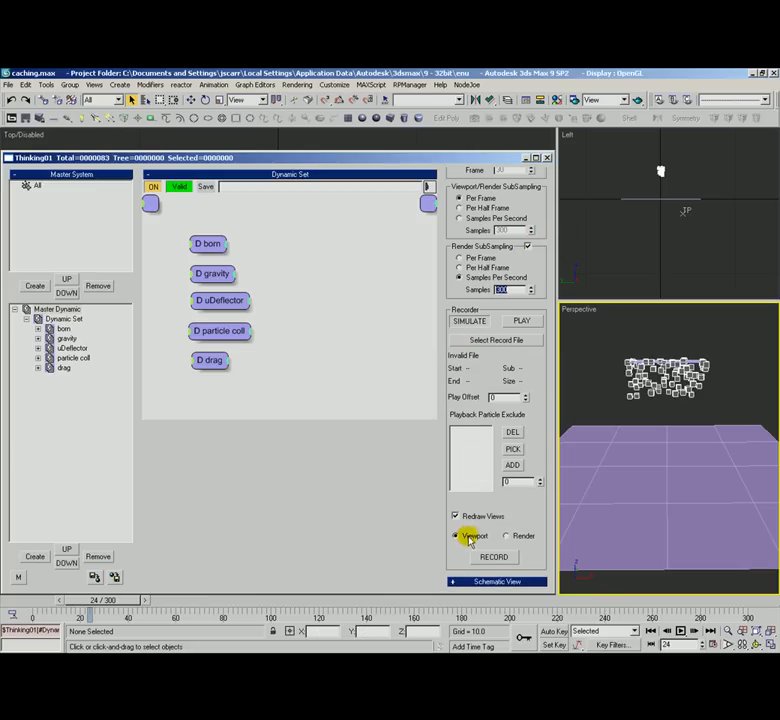
left_click(458, 536)
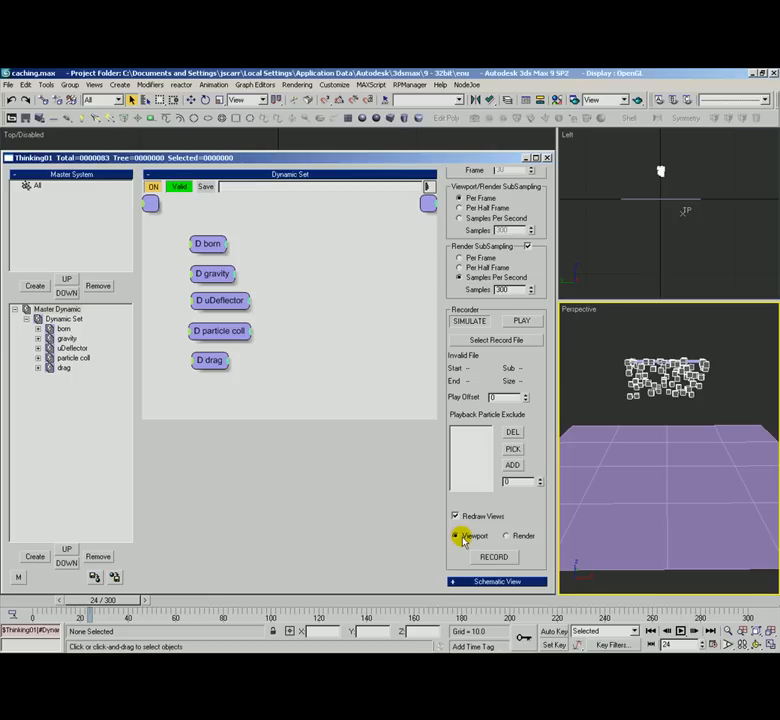
left_click(508, 536)
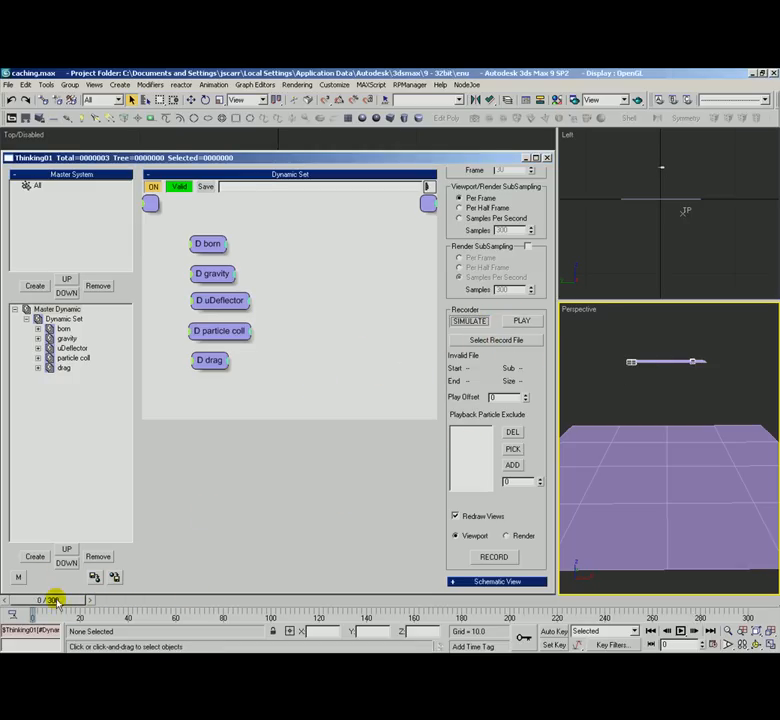
Return to the first frame and open the Select Record File save dialog
left_click(522, 321)
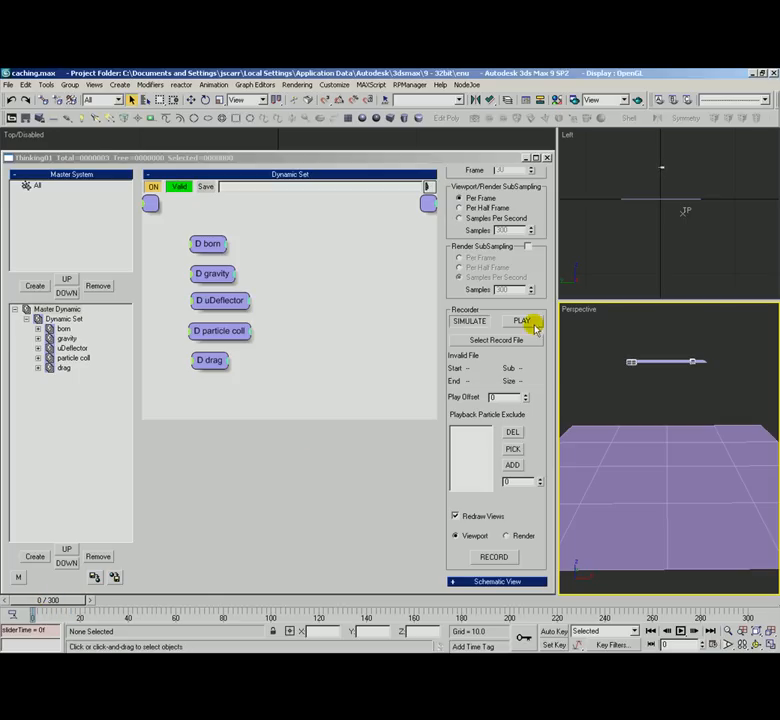
left_click(494, 339)
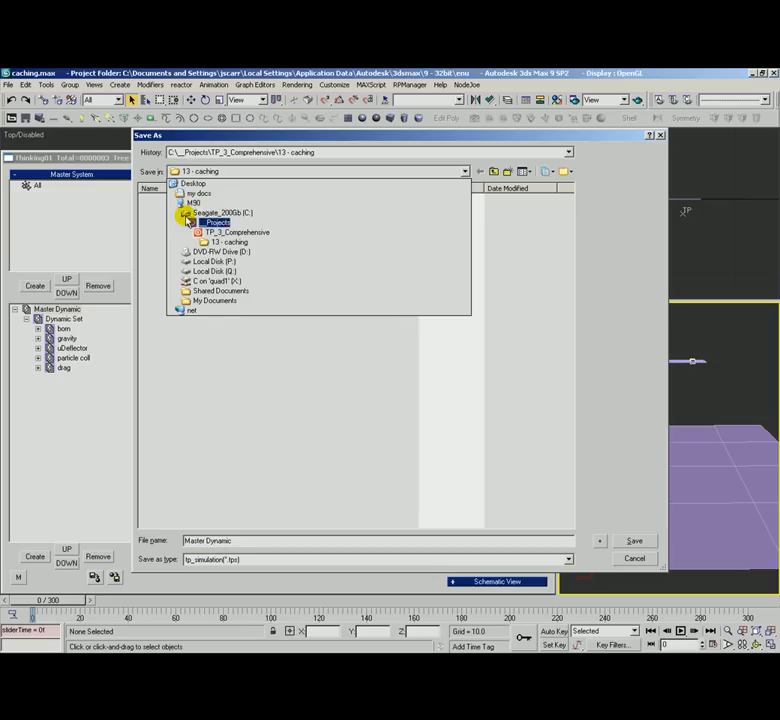
Save the record file as test1.tps in the C:\__simcache folder
left_click(218, 212)
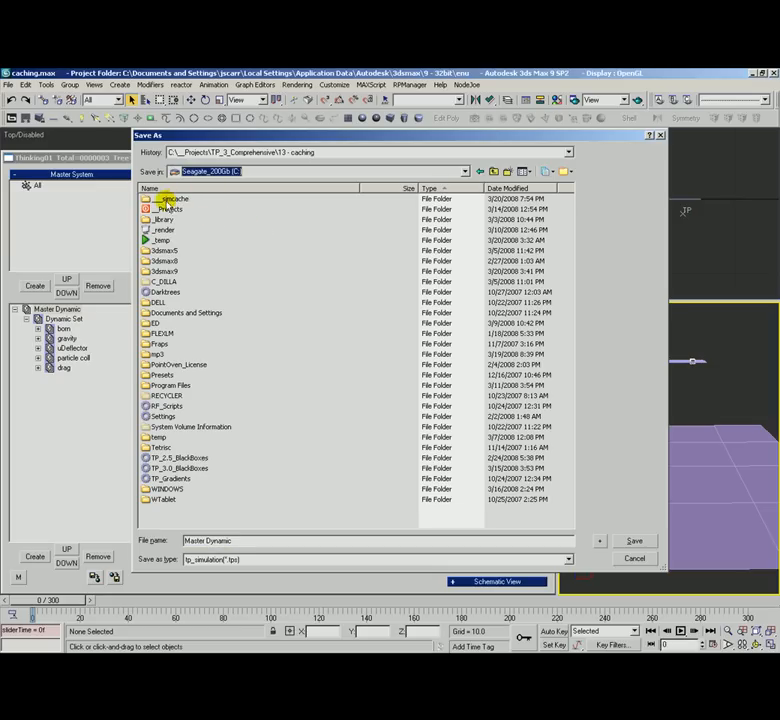
double_click(172, 198)
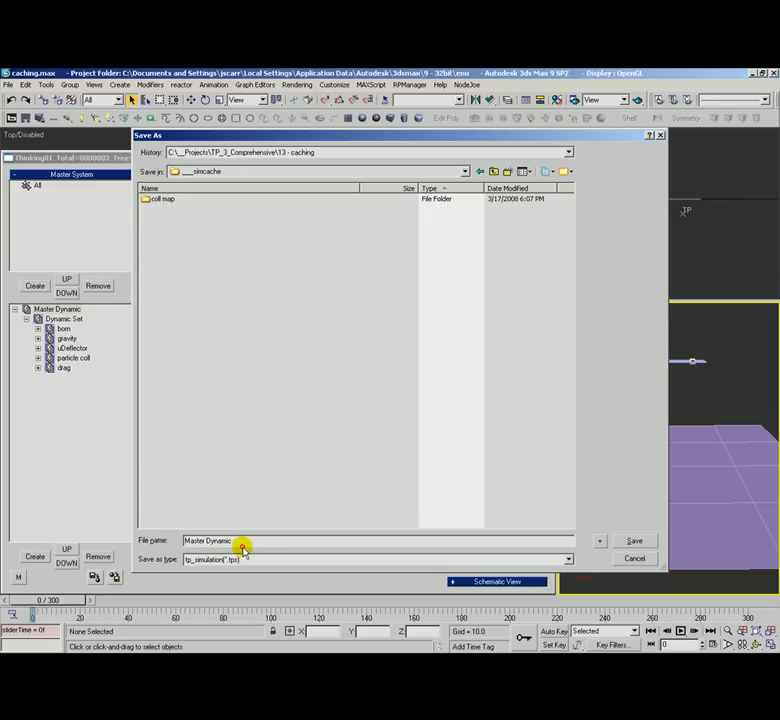
type("test1")
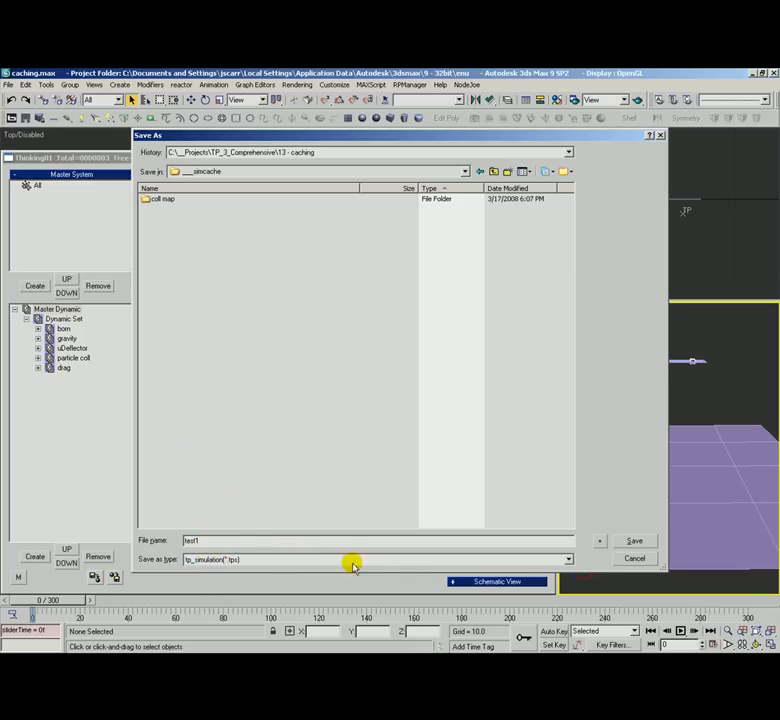
left_click(634, 540)
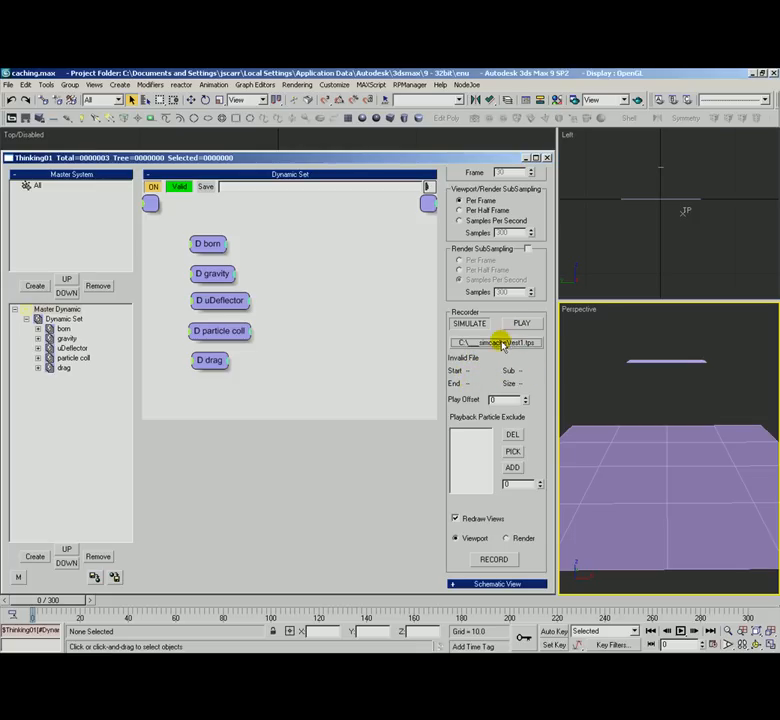
left_click(507, 397)
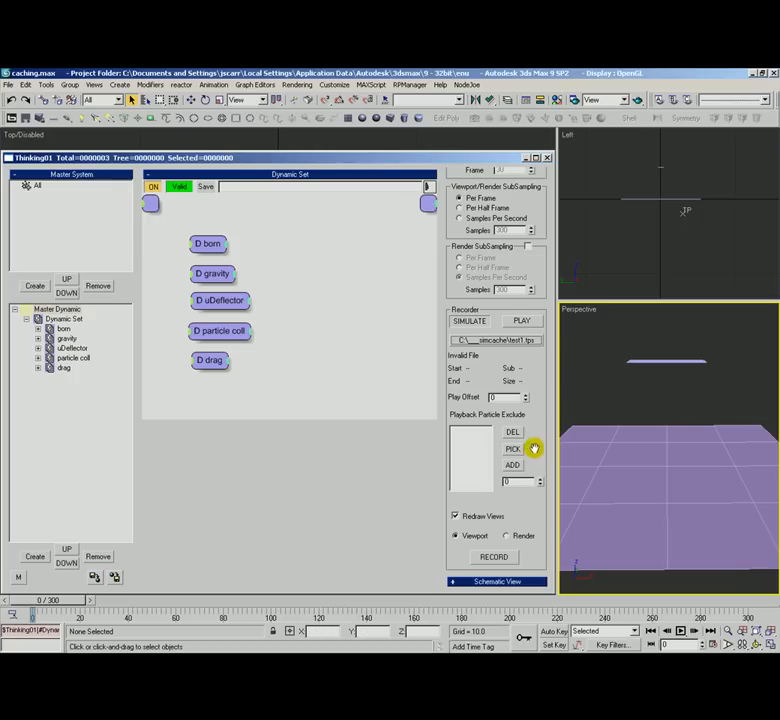
left_click(456, 516)
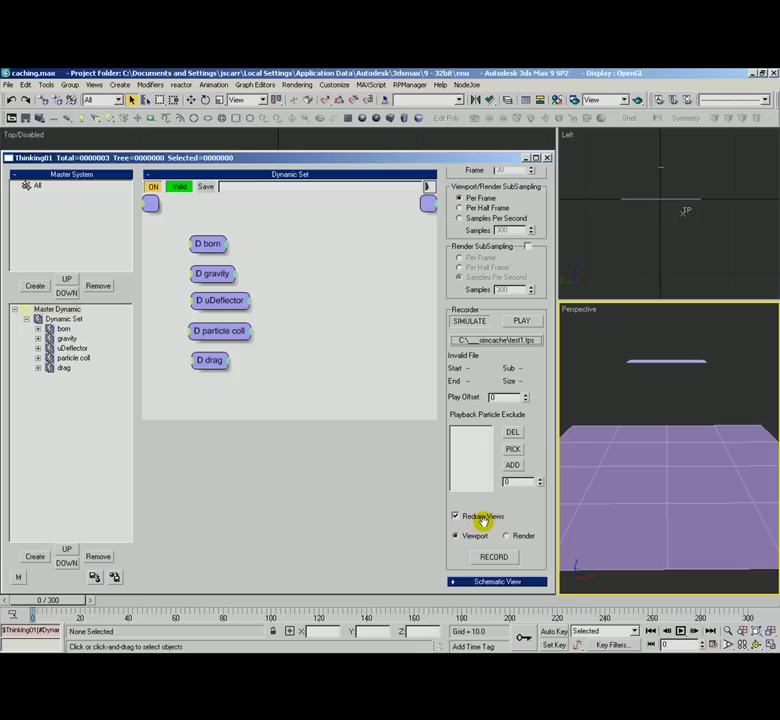
left_click(457, 535)
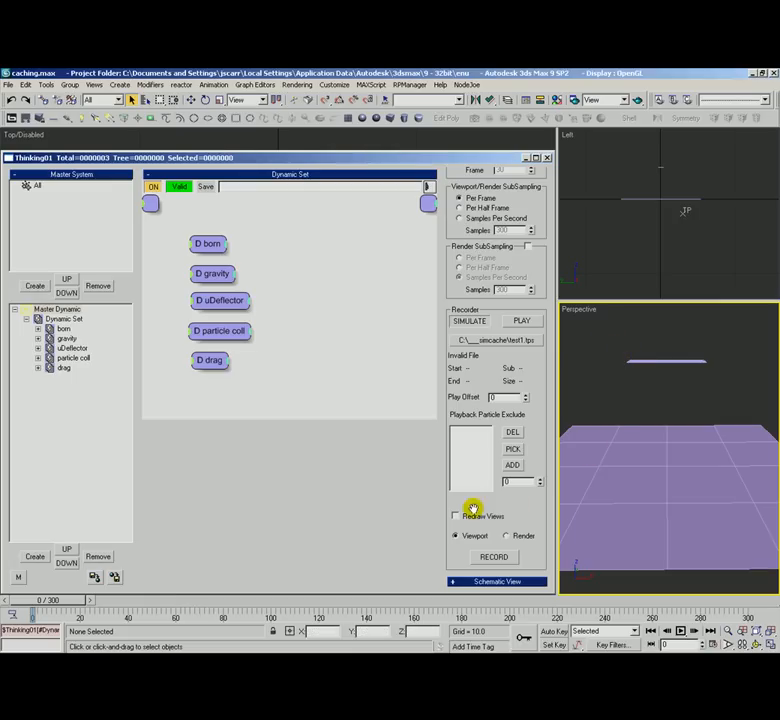
left_click(456, 516)
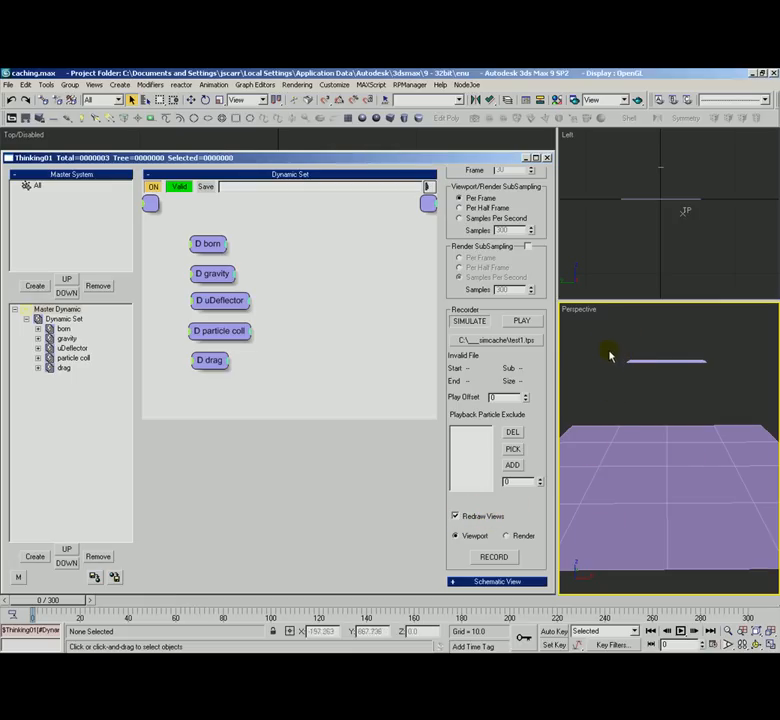
mouse_move(597, 349)
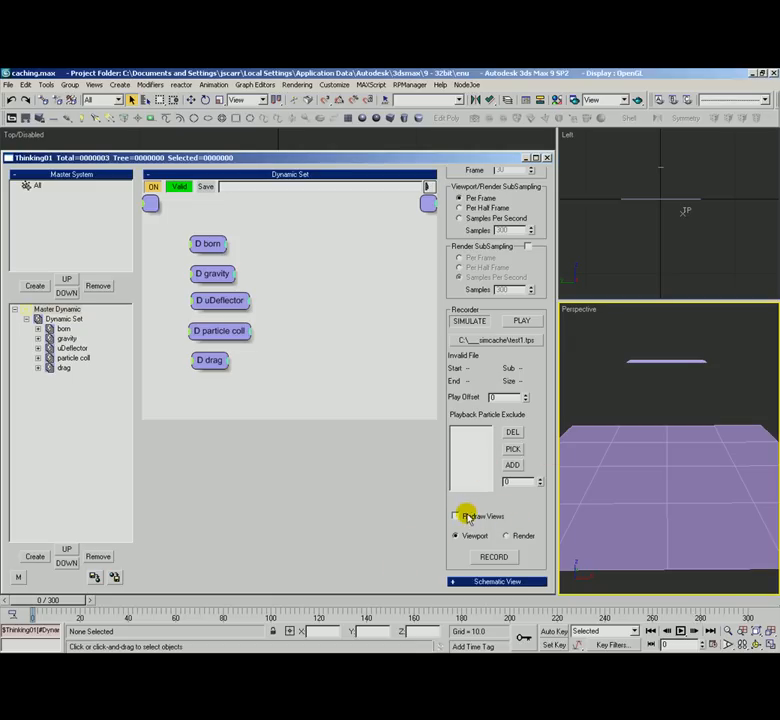
left_click(456, 516)
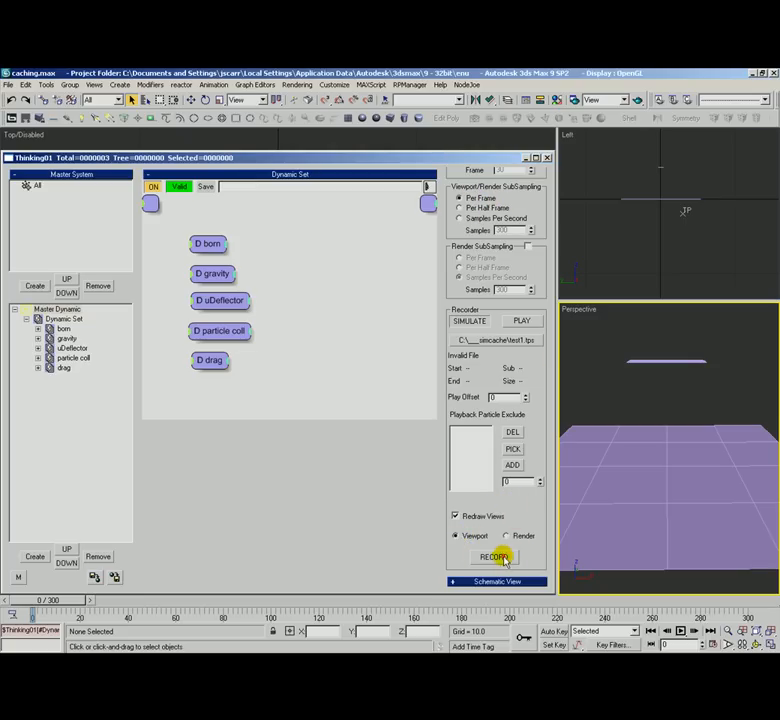
Record the 300-frame simulation into test1.tps, producing a 24.7 MB cache
left_click(494, 557)
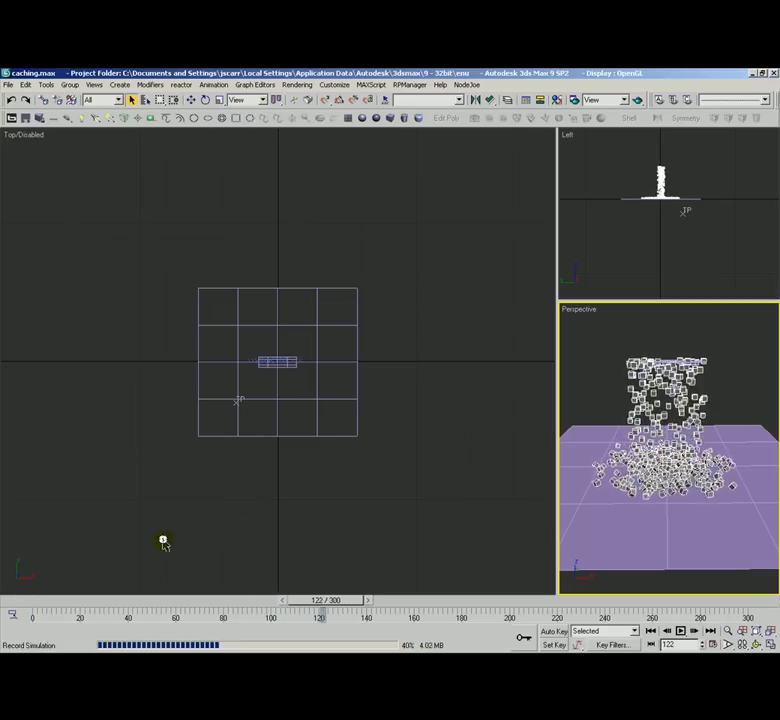
left_click_drag(322, 641, 308, 641)
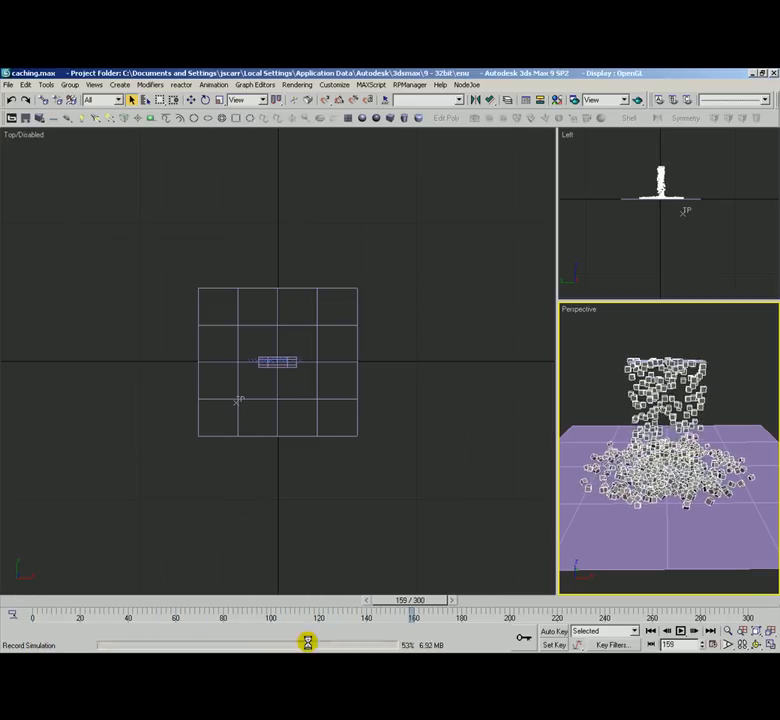
left_click_drag(307, 641, 410, 628)
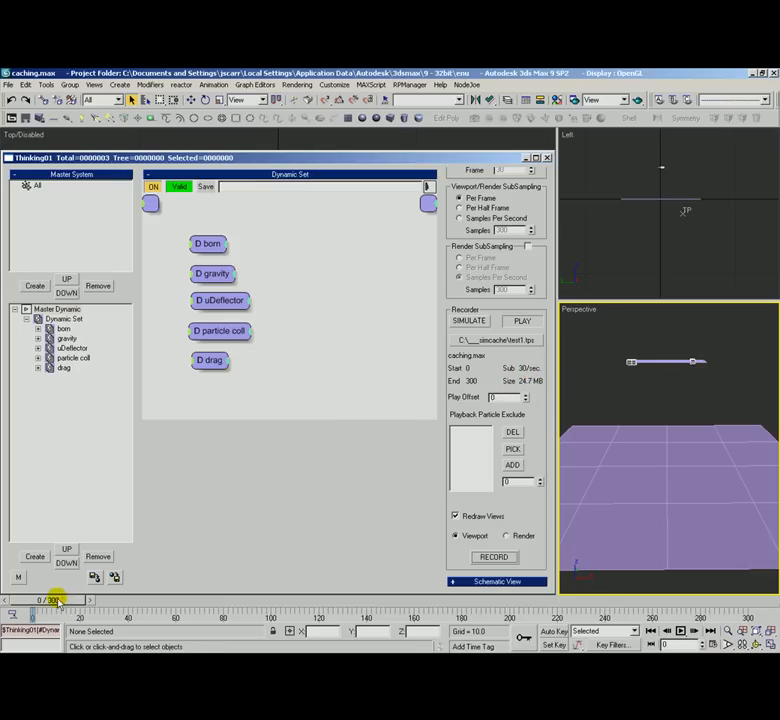
Scrub through the cached particle fall to around frame 127, then back
left_click_drag(35, 592, 350, 632)
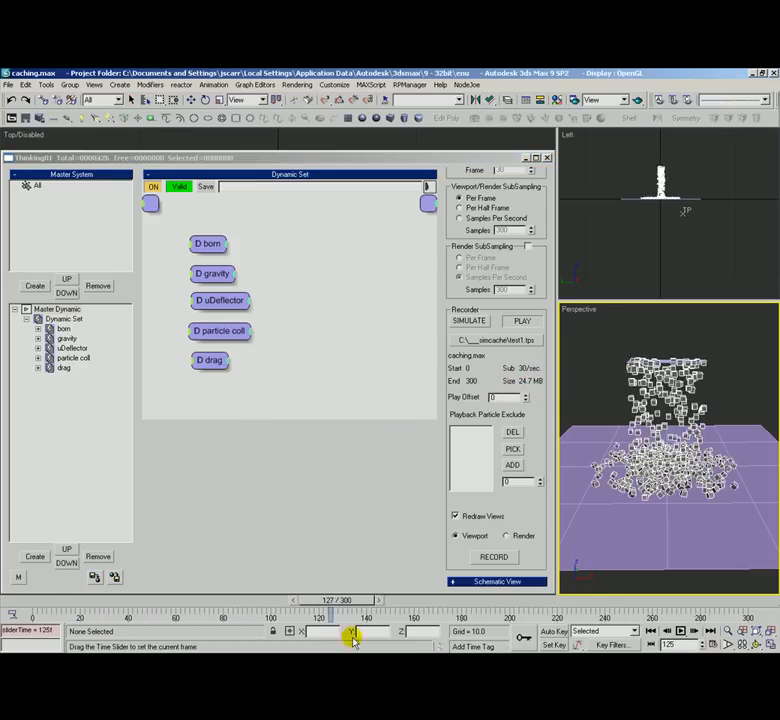
left_click_drag(350, 631, 465, 631)
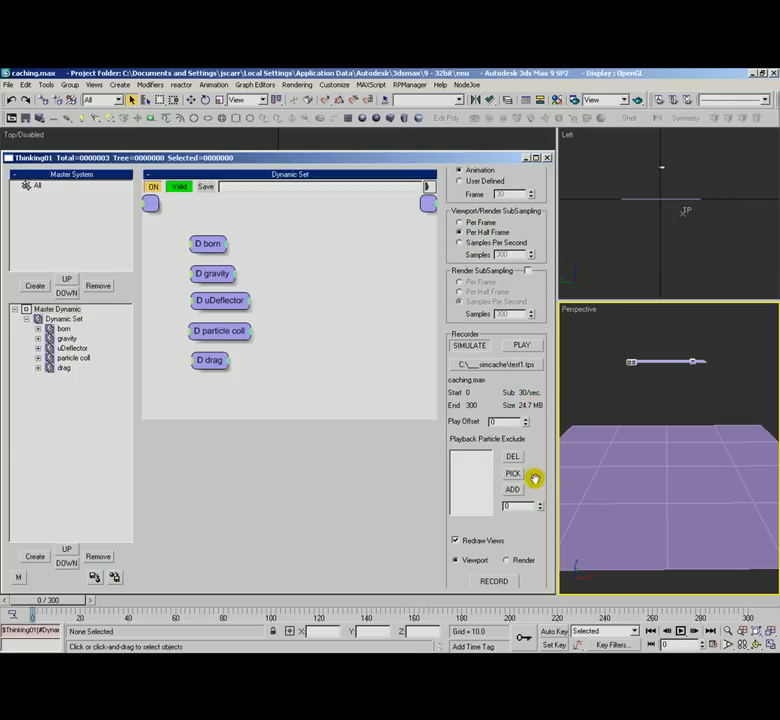
Re-record the cache at half-frame sampling, then confirm test1.tps in the record file chooser without changing it
left_click(468, 345)
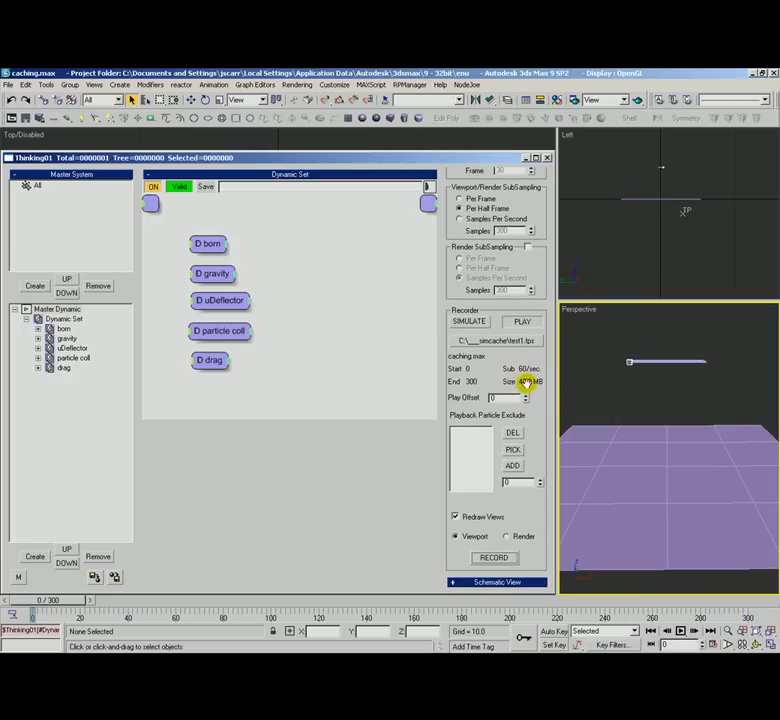
left_click(460, 208)
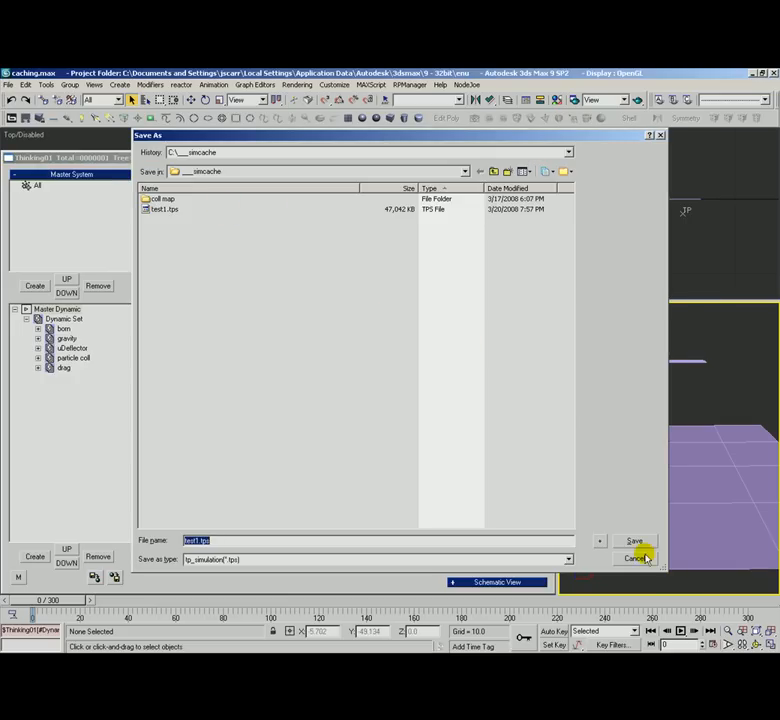
left_click(634, 540)
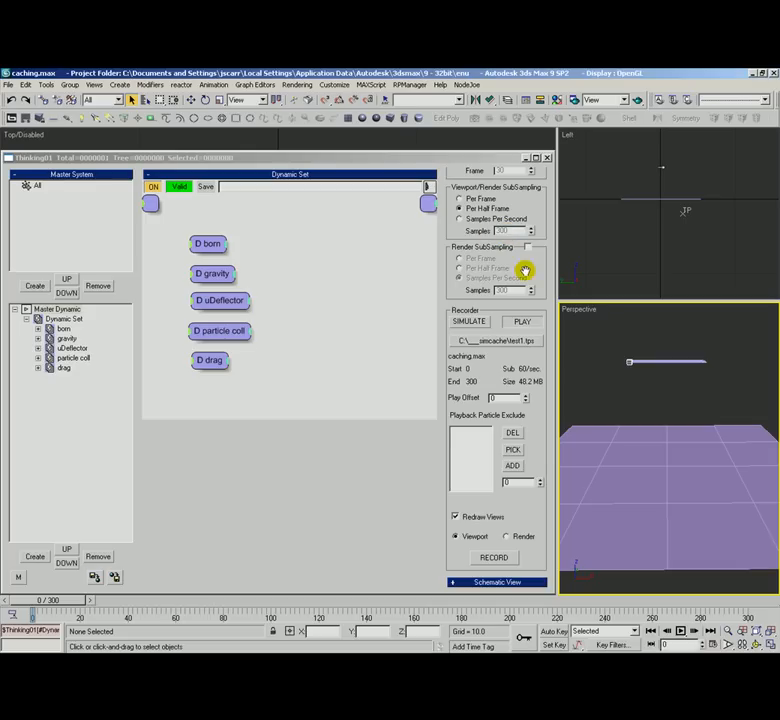